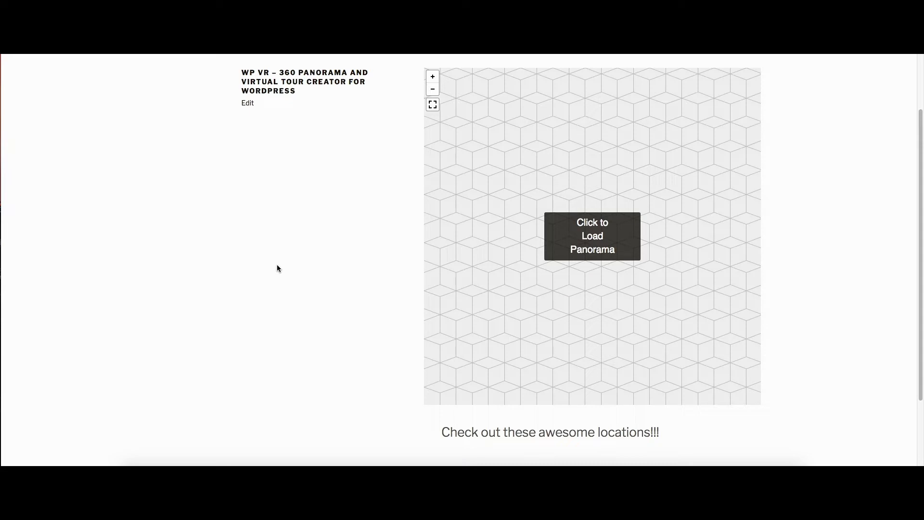
# From the WP VR Get Started page, bring up the Tours list.
pyautogui.click(591, 236)
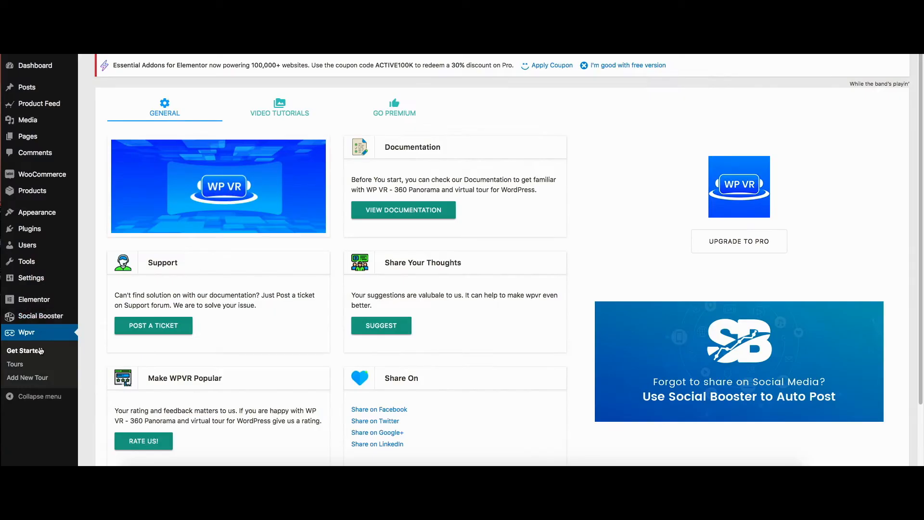
pyautogui.moveTo(53, 338)
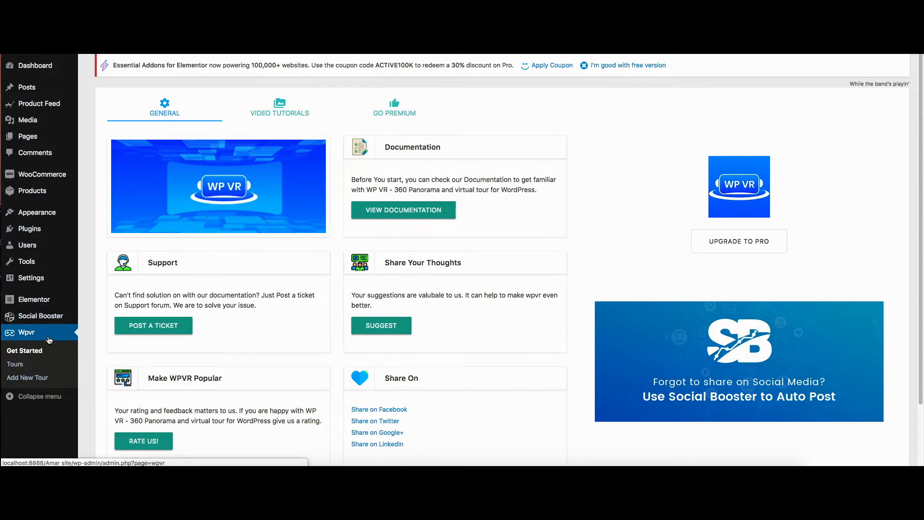
pyautogui.moveTo(15, 363)
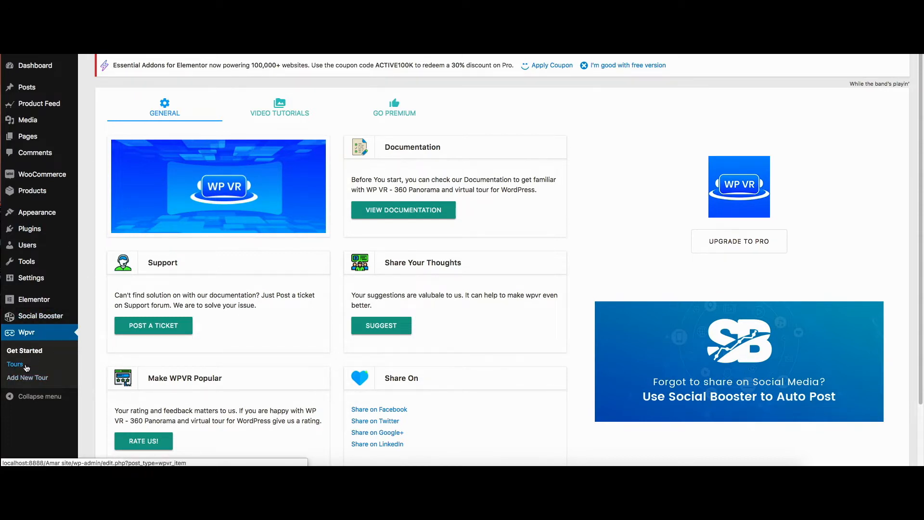
pyautogui.moveTo(24, 350)
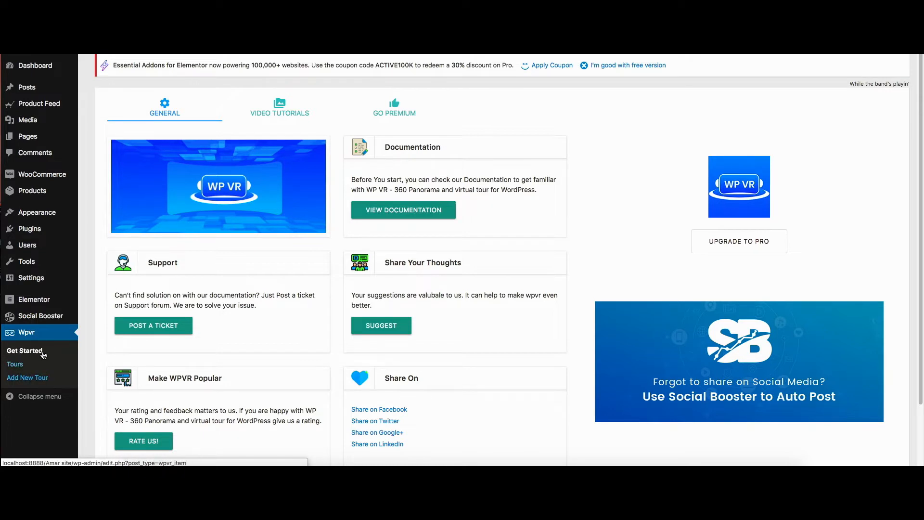
pyautogui.moveTo(404, 209)
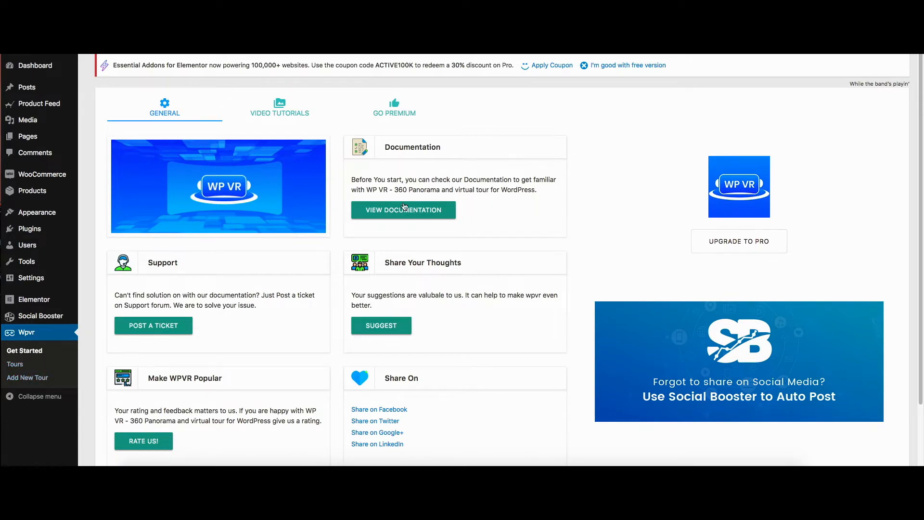
pyautogui.moveTo(15, 364)
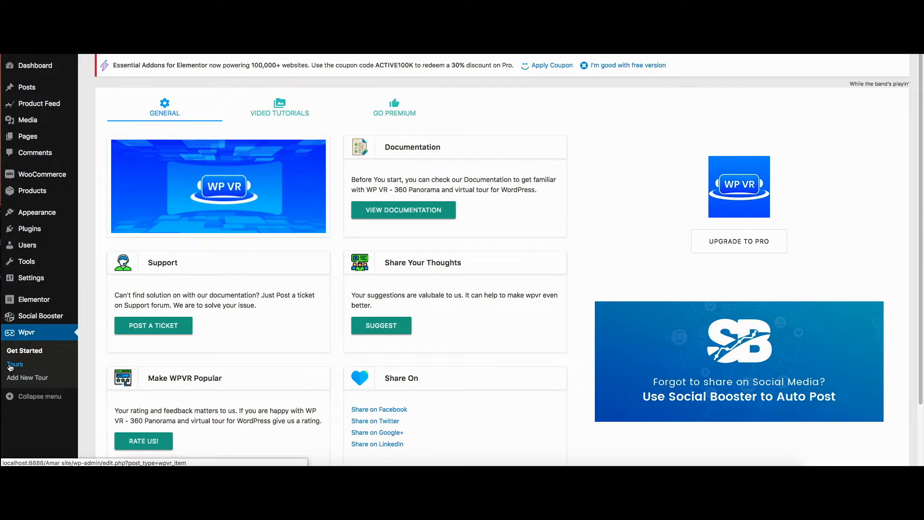
pyautogui.click(14, 363)
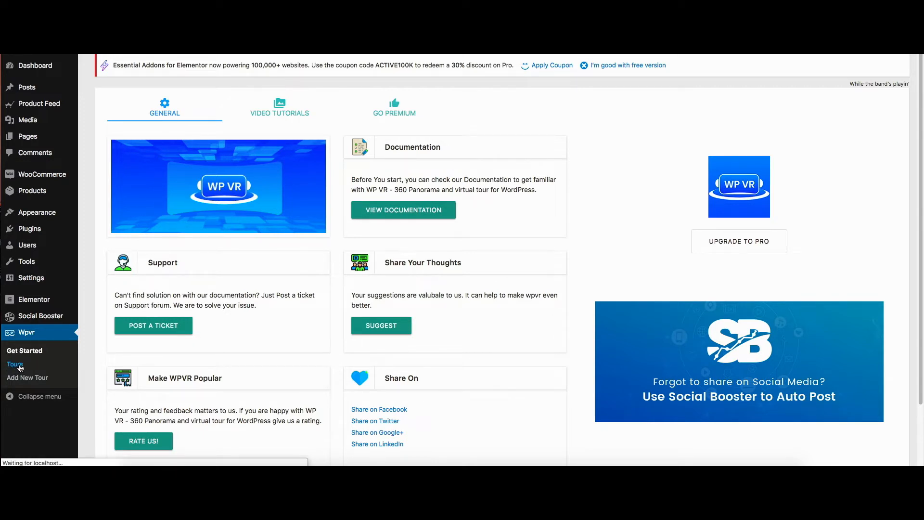
# Review the Tours list showing the published 'A Test' tour and its shortcode.
pyautogui.click(14, 364)
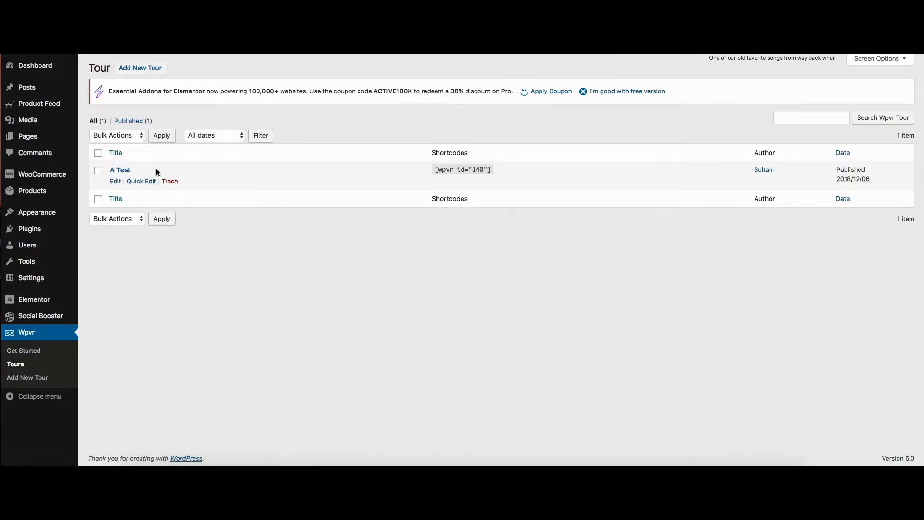
pyautogui.moveTo(120, 170)
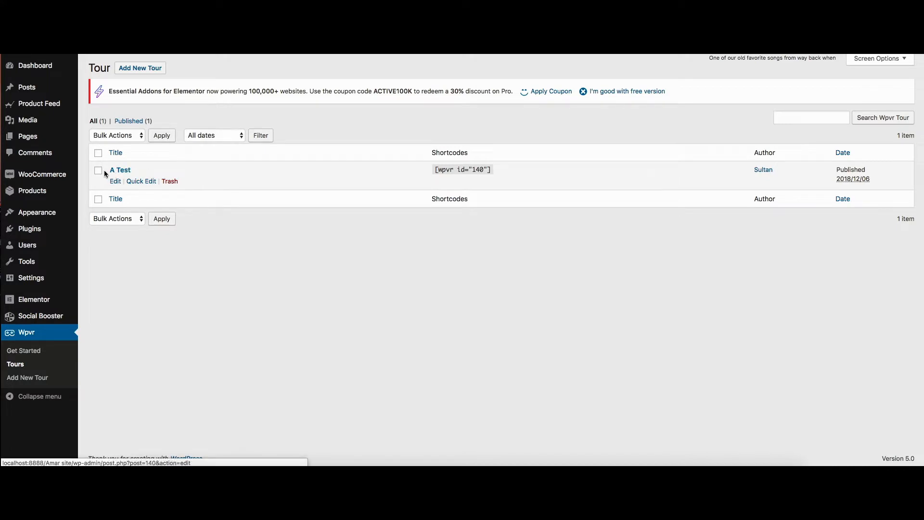
pyautogui.moveTo(275, 190)
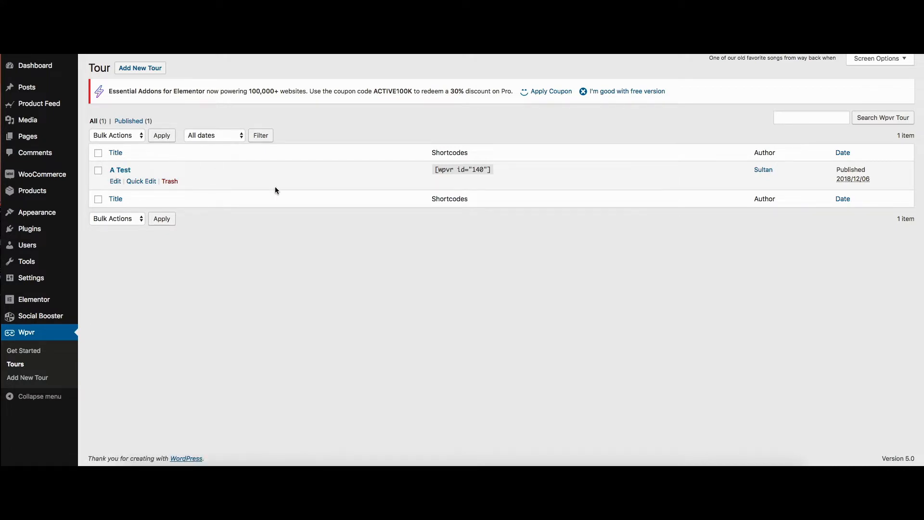
pyautogui.moveTo(215, 272)
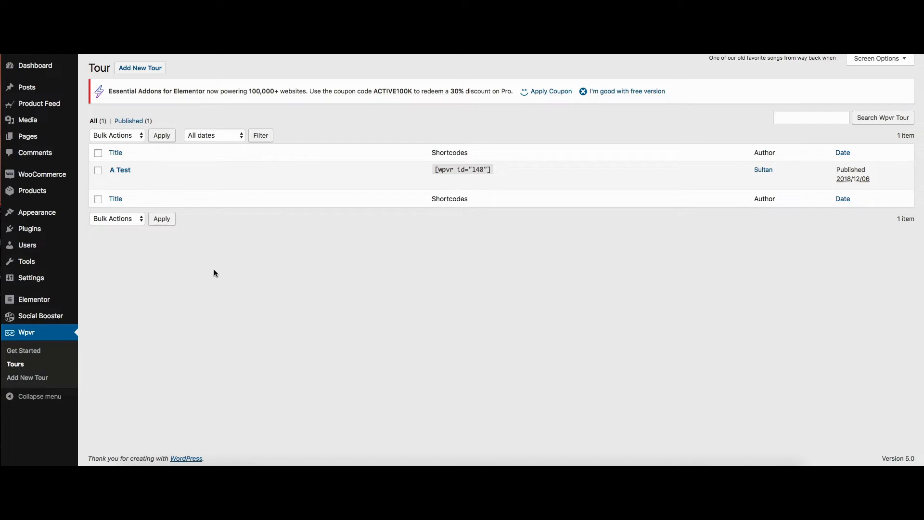
pyautogui.moveTo(130, 360)
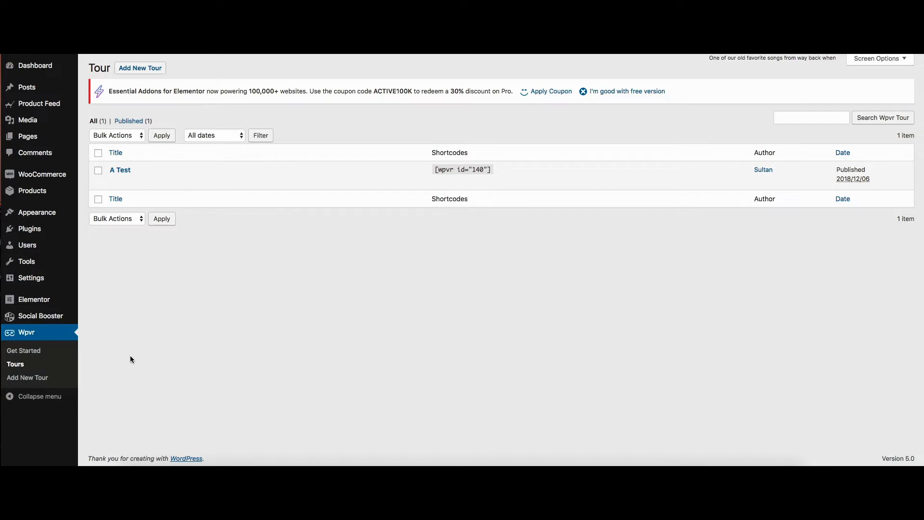
pyautogui.moveTo(27, 377)
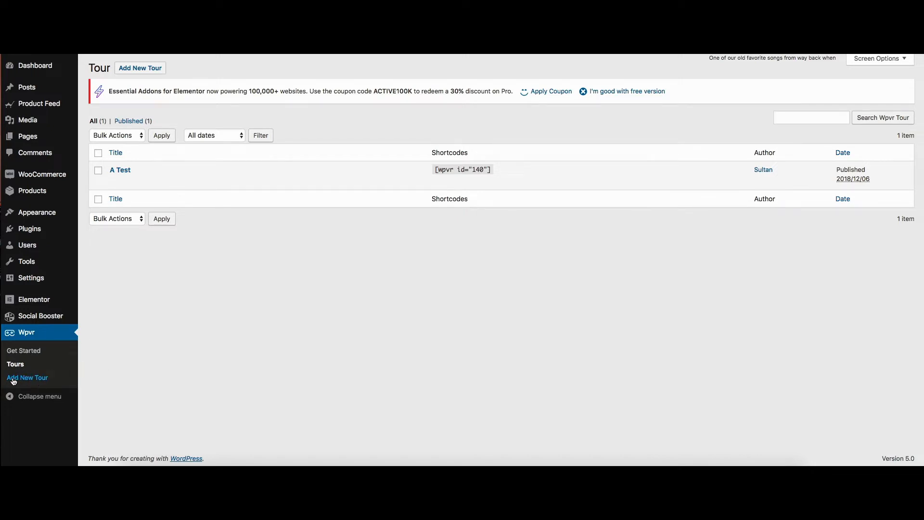
# Start a new tour and title it 'Demo'.
pyautogui.click(27, 378)
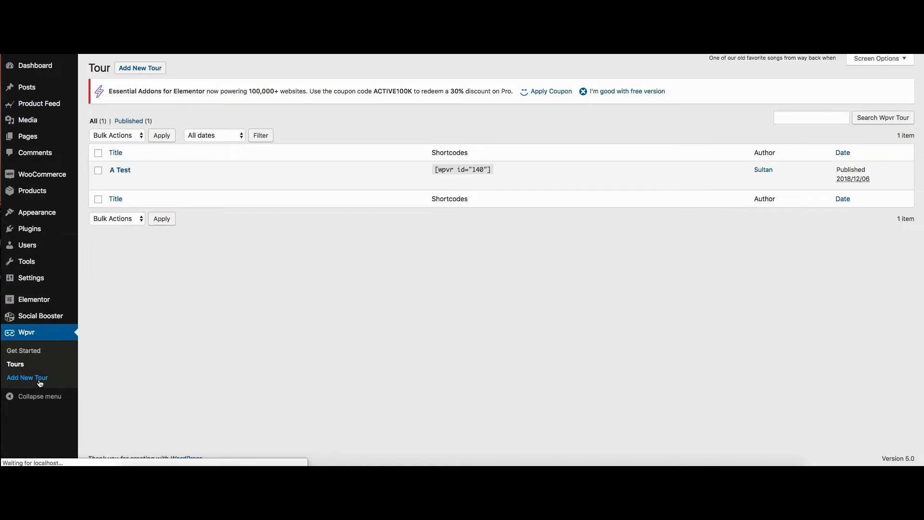
pyautogui.click(27, 378)
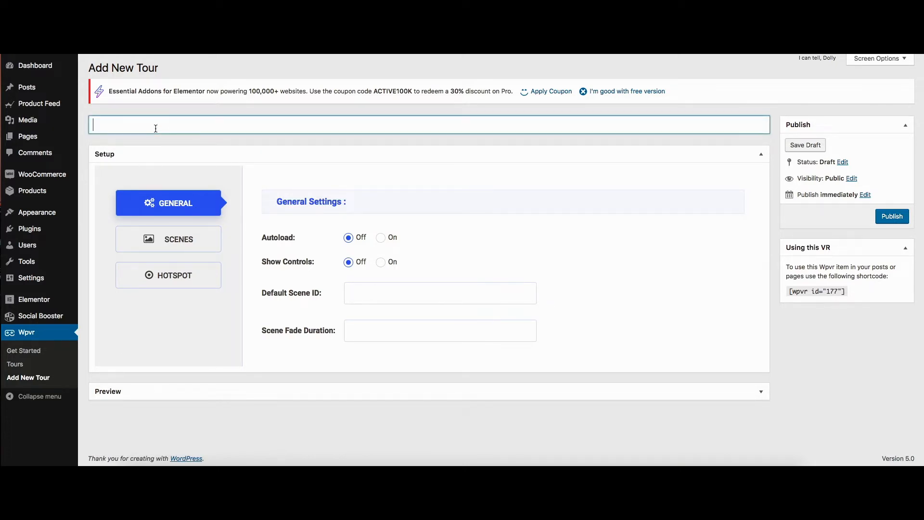
pyautogui.write('De')
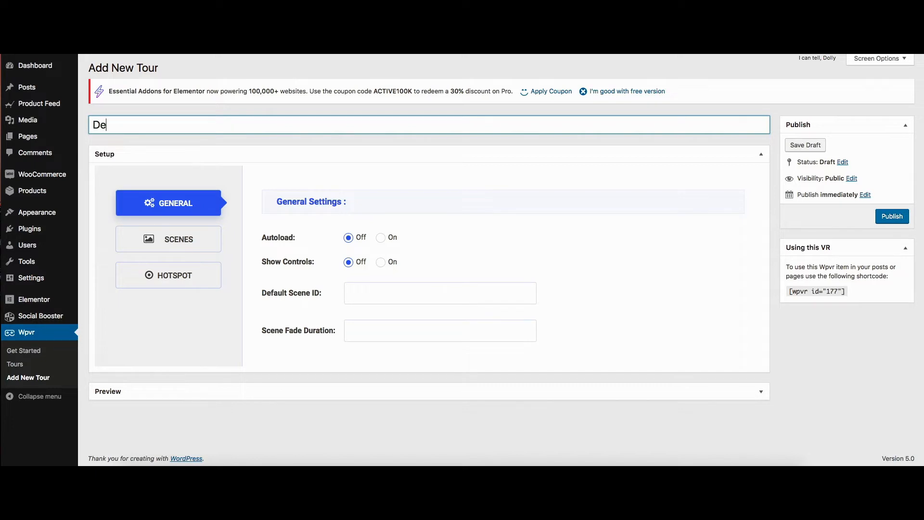
pyautogui.write('mo')
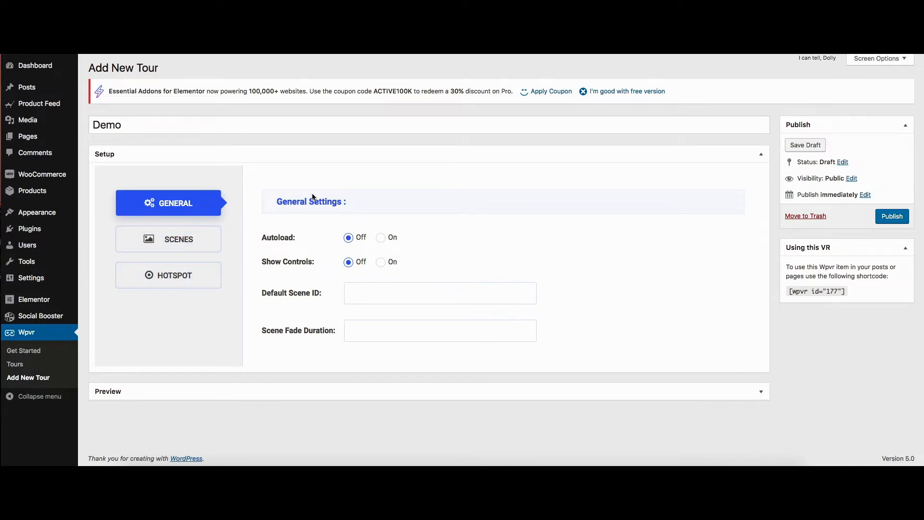
pyautogui.moveTo(263, 238)
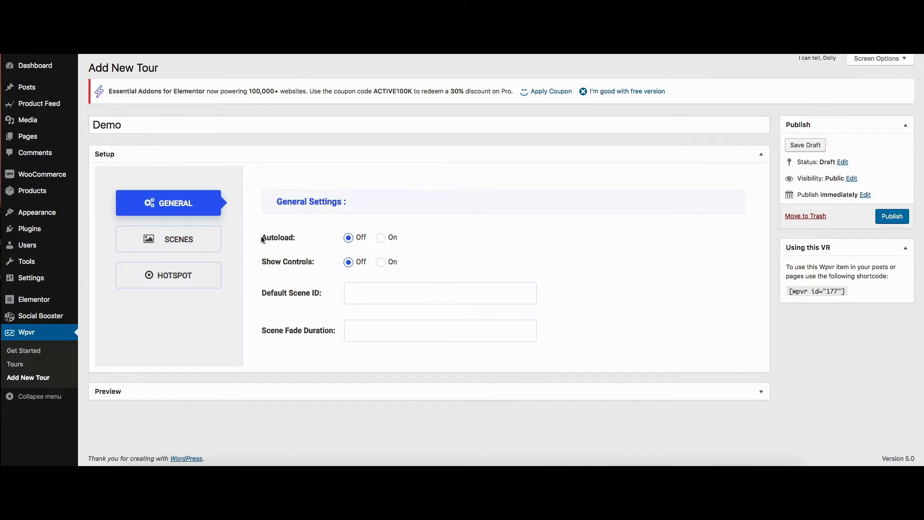
pyautogui.moveTo(329, 245)
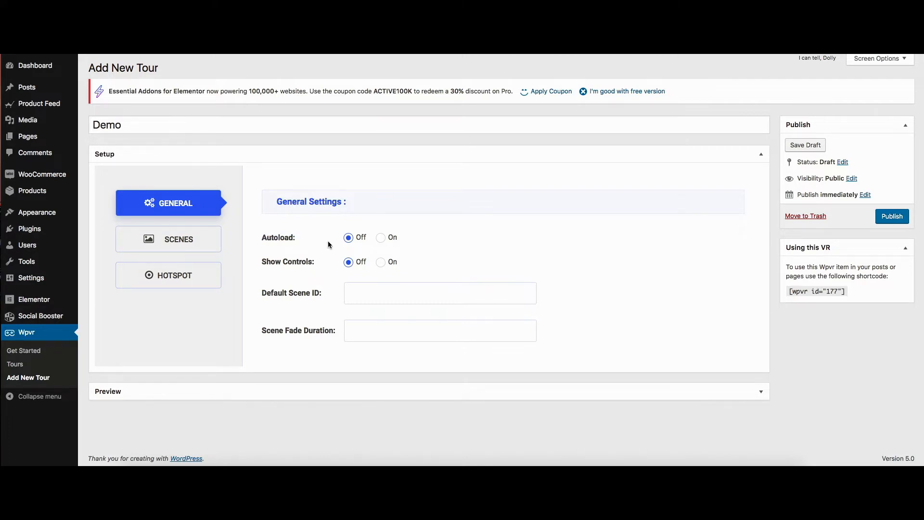
# Set Autoload to Off in the Demo tour's General Settings.
pyautogui.click(381, 237)
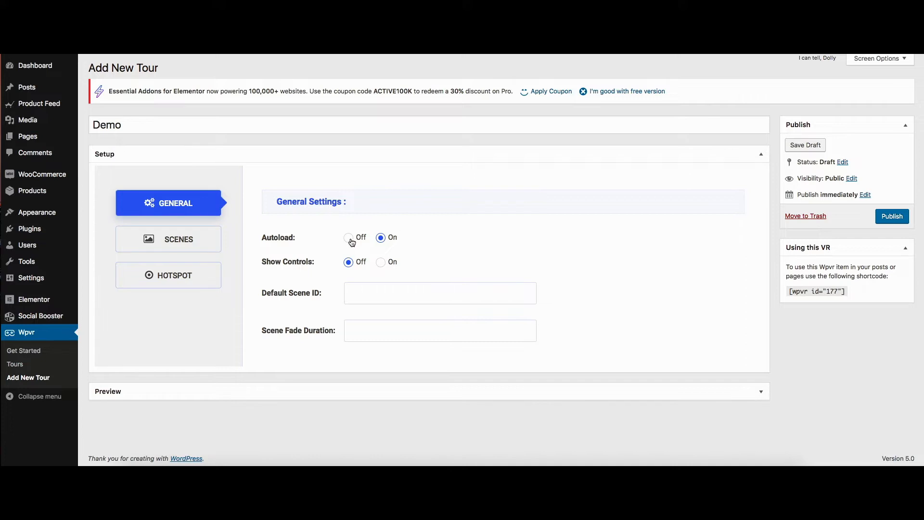
pyautogui.click(348, 237)
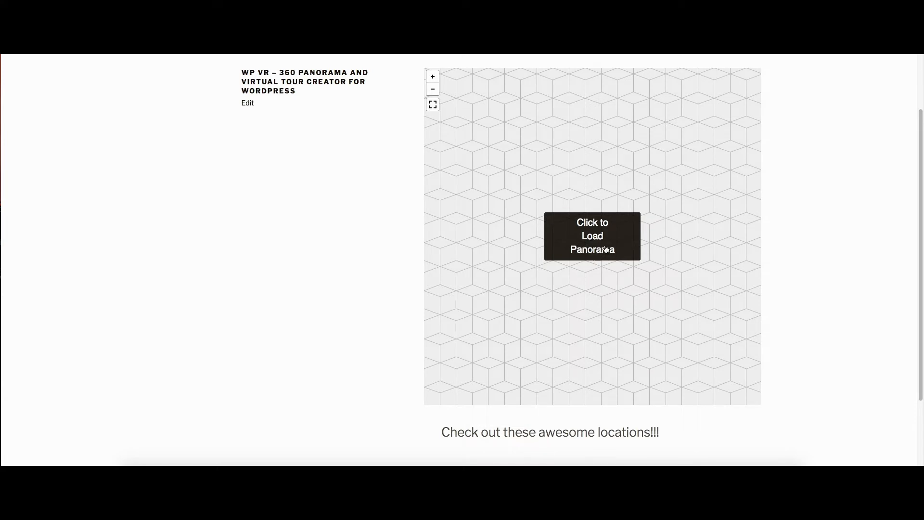
pyautogui.click(591, 236)
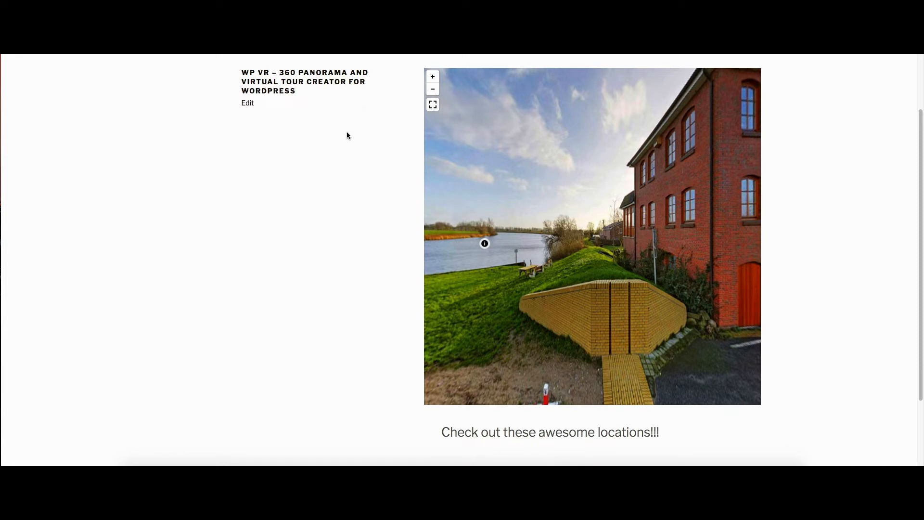
pyautogui.moveTo(404, 159)
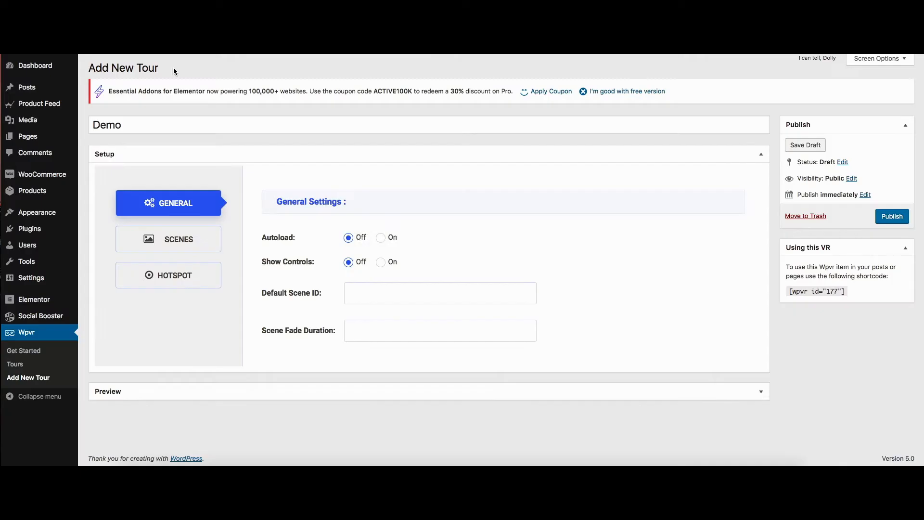
pyautogui.moveTo(323, 271)
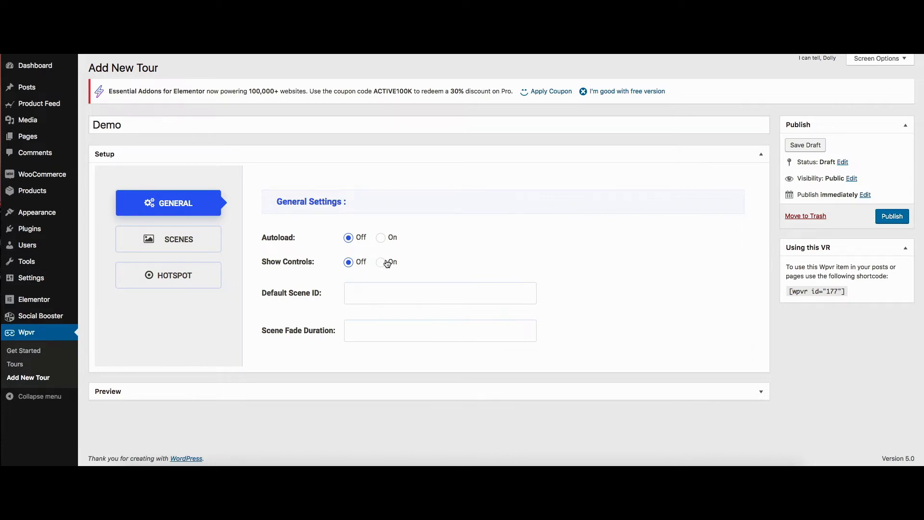
pyautogui.moveTo(192, 103)
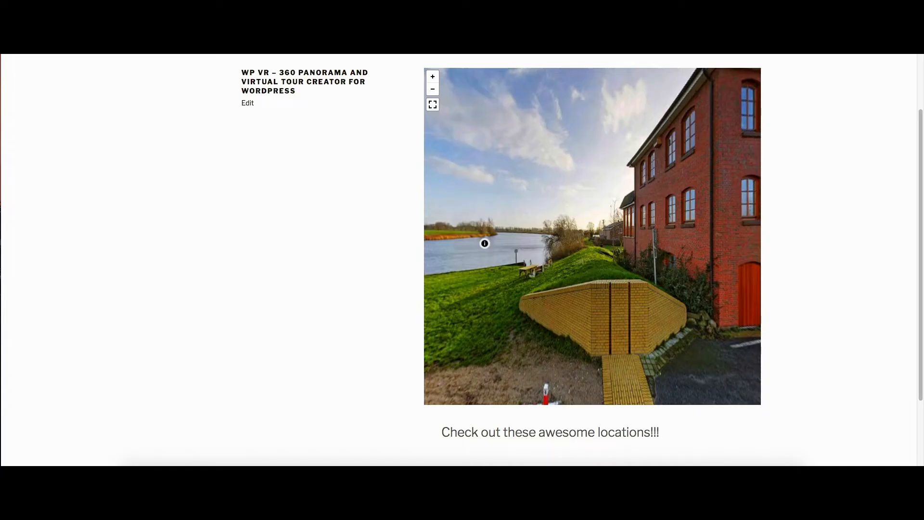
pyautogui.moveTo(468, 108)
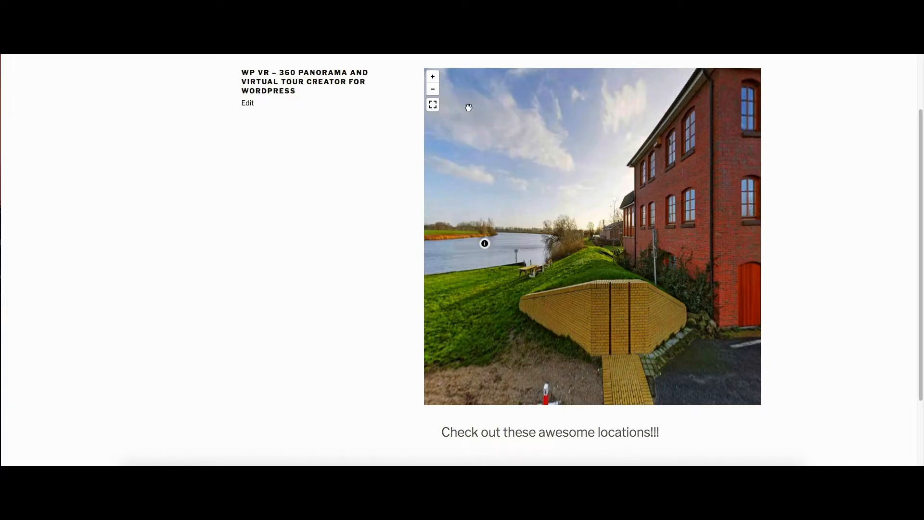
pyautogui.moveTo(433, 79)
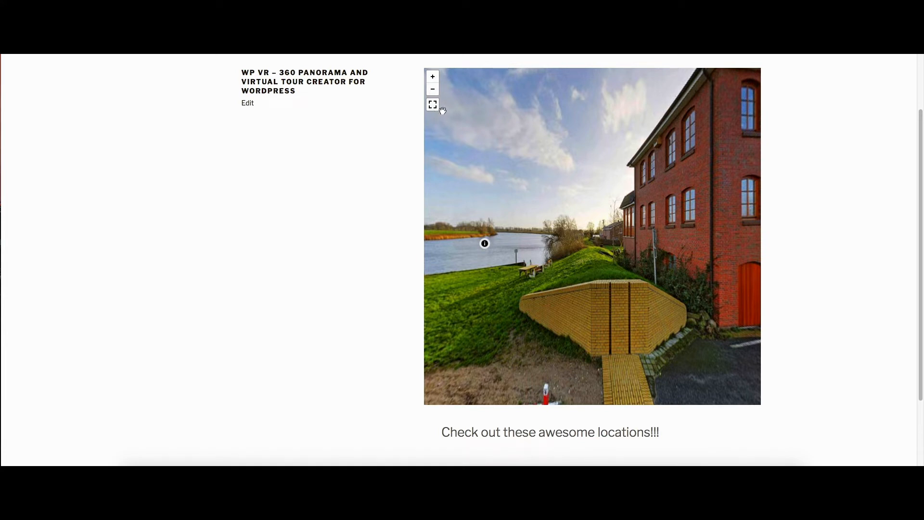
pyautogui.click(433, 76)
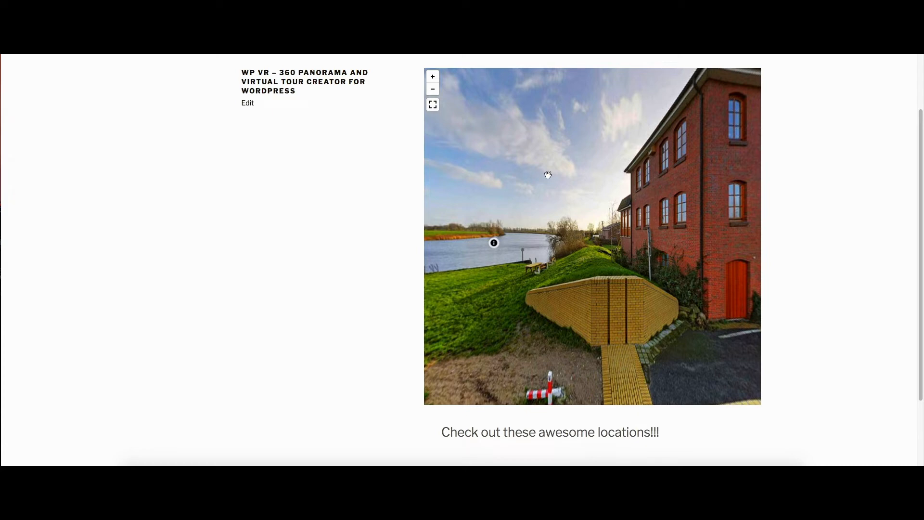
pyautogui.moveTo(614, 179)
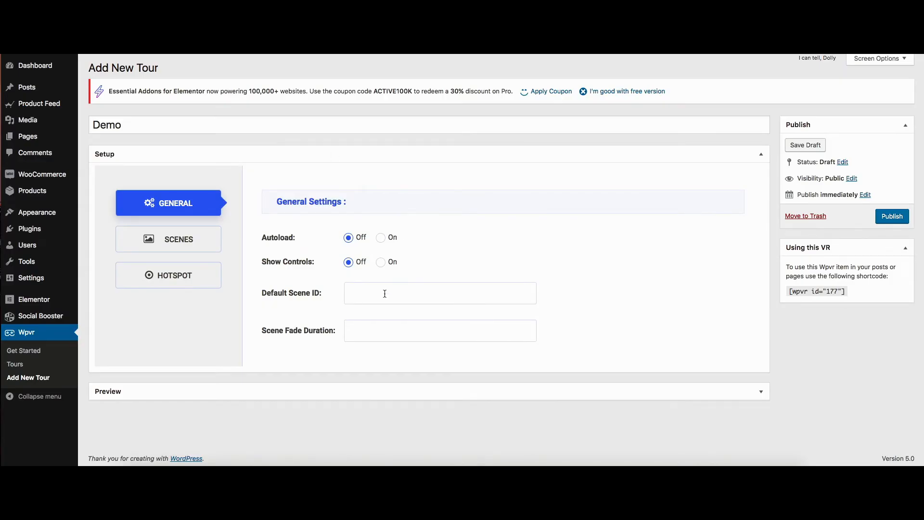
pyautogui.moveTo(312, 306)
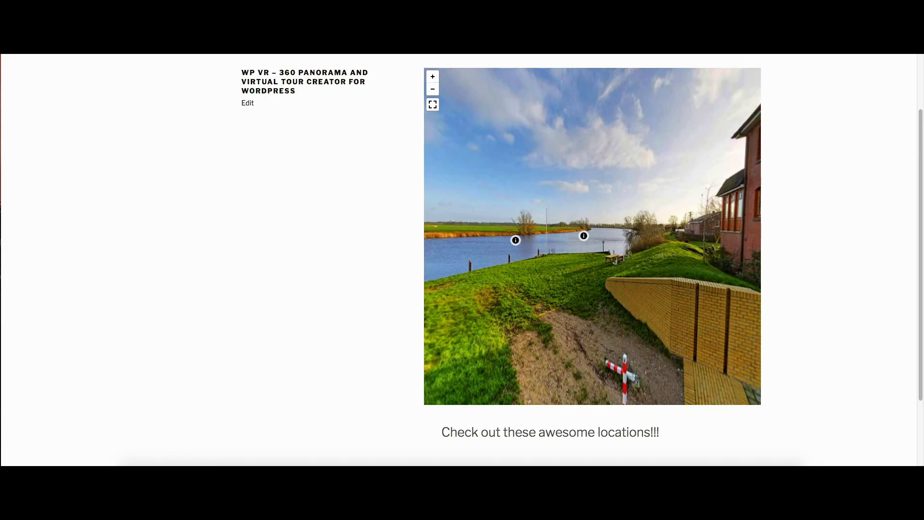
pyautogui.click(583, 236)
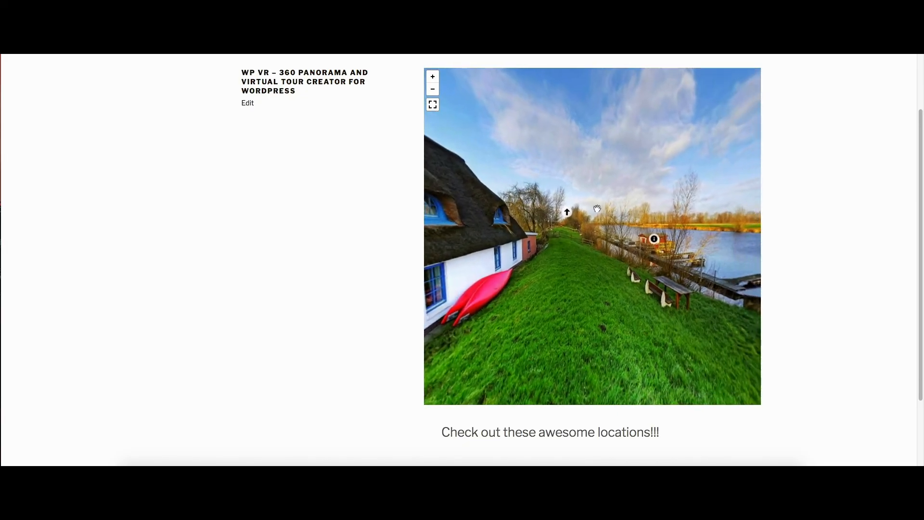
pyautogui.click(653, 240)
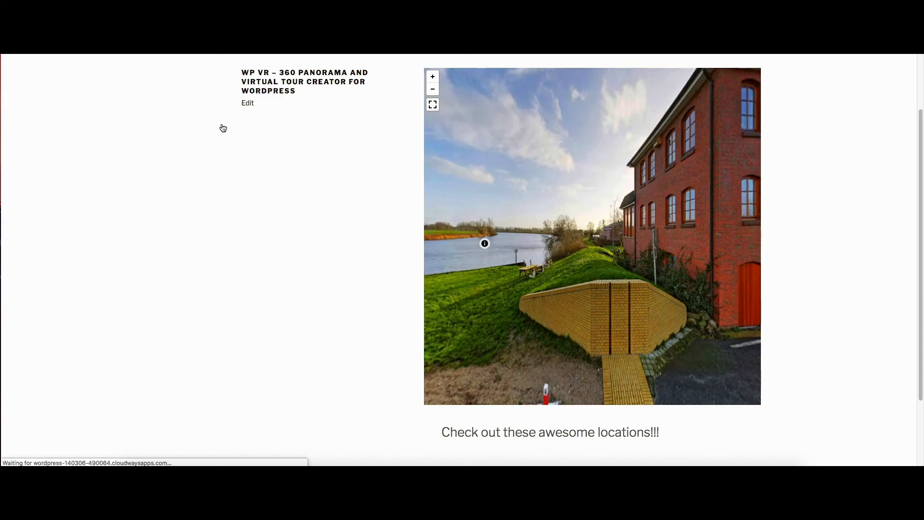
pyautogui.click(485, 242)
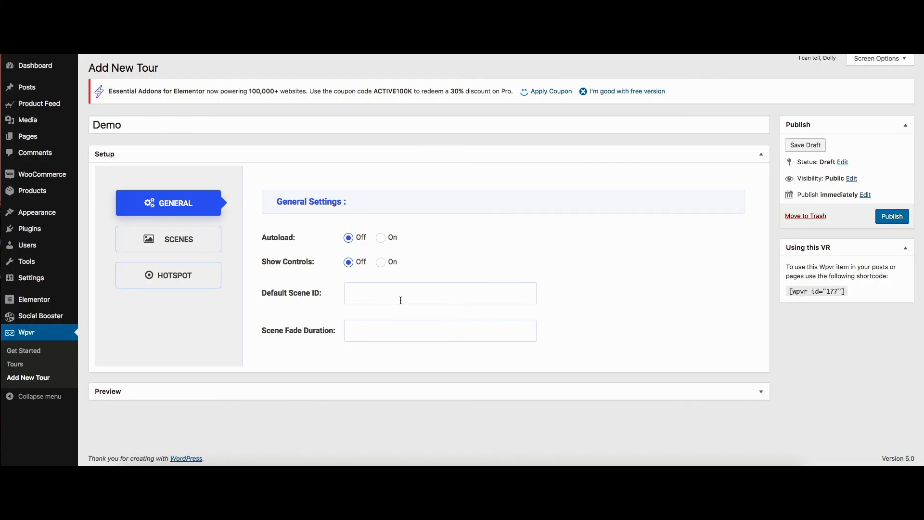
pyautogui.moveTo(434, 300)
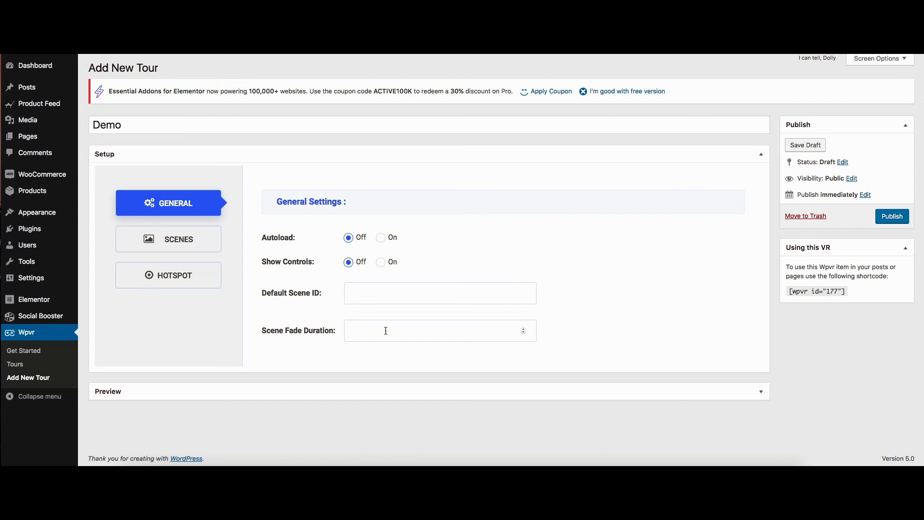
pyautogui.moveTo(307, 163)
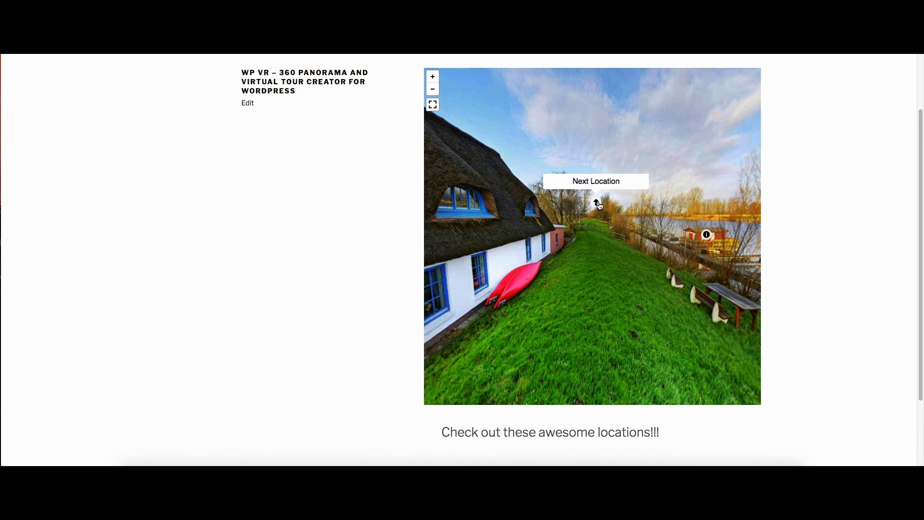
pyautogui.click(596, 184)
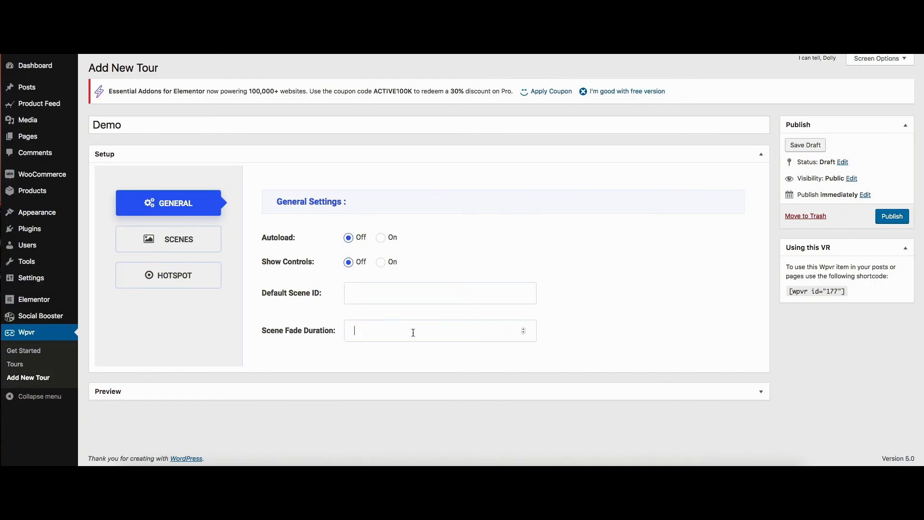
pyautogui.moveTo(462, 330)
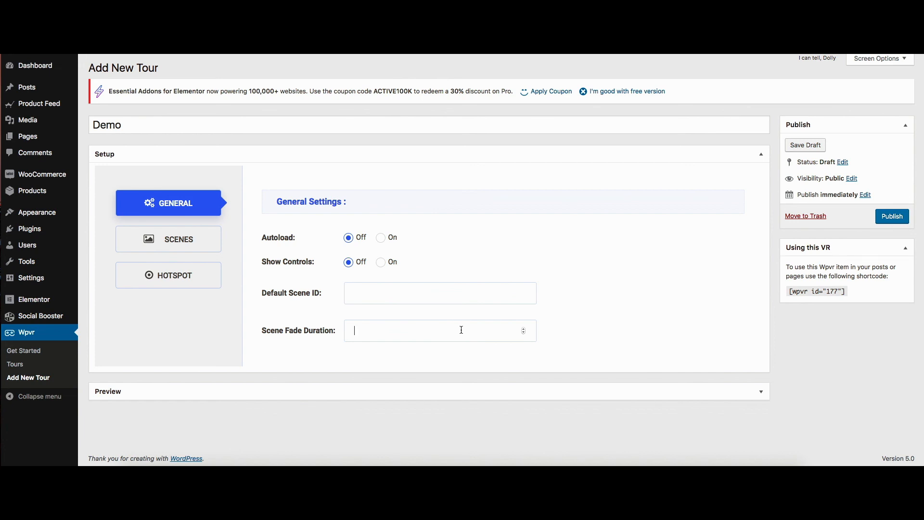
pyautogui.moveTo(612, 227)
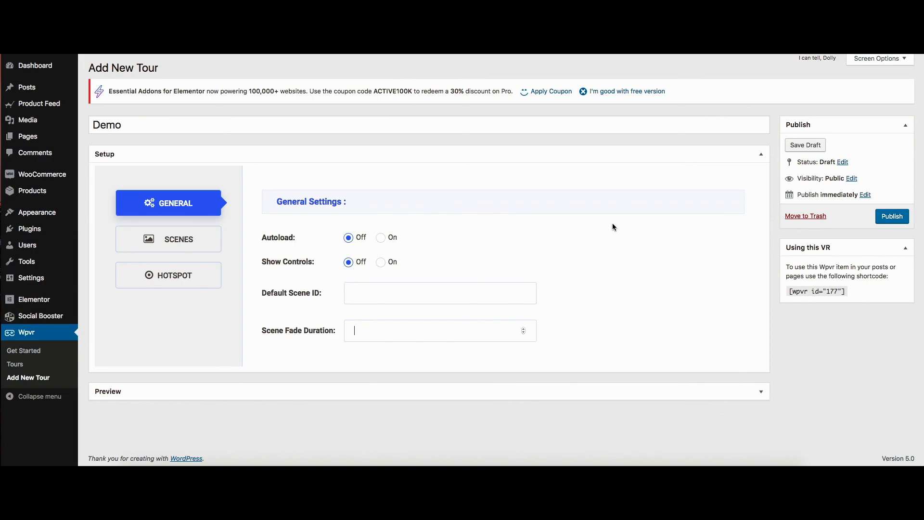